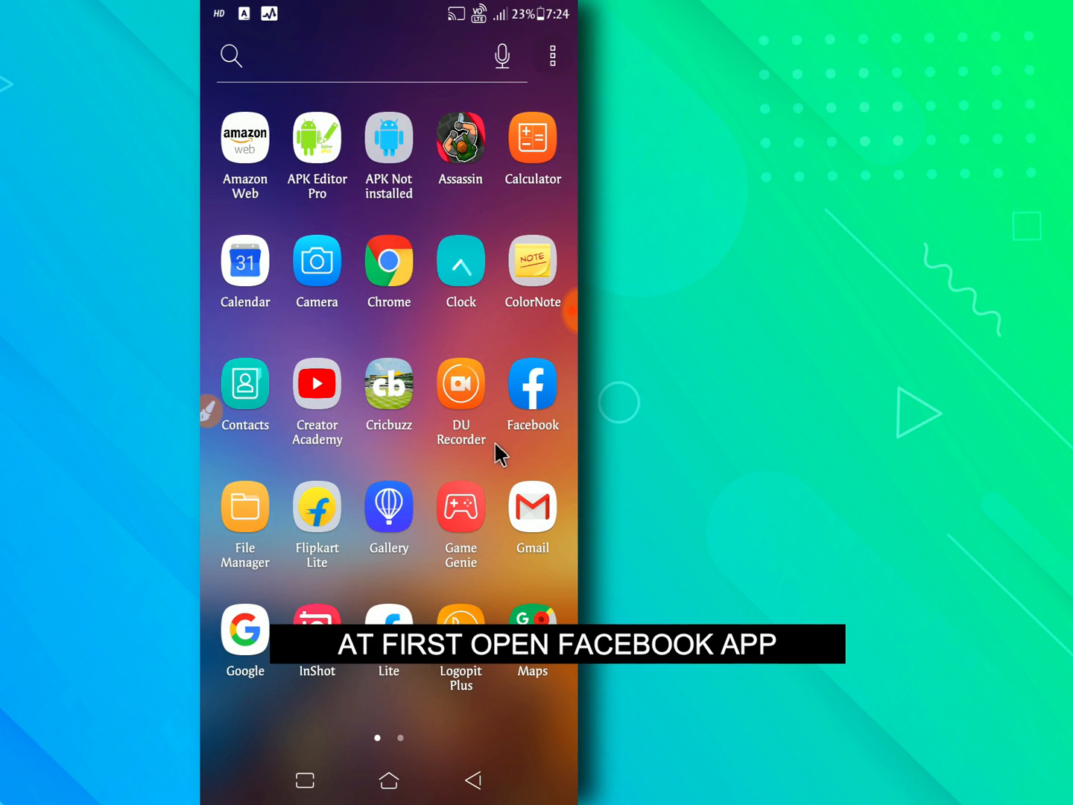
mouse_move(546, 412)
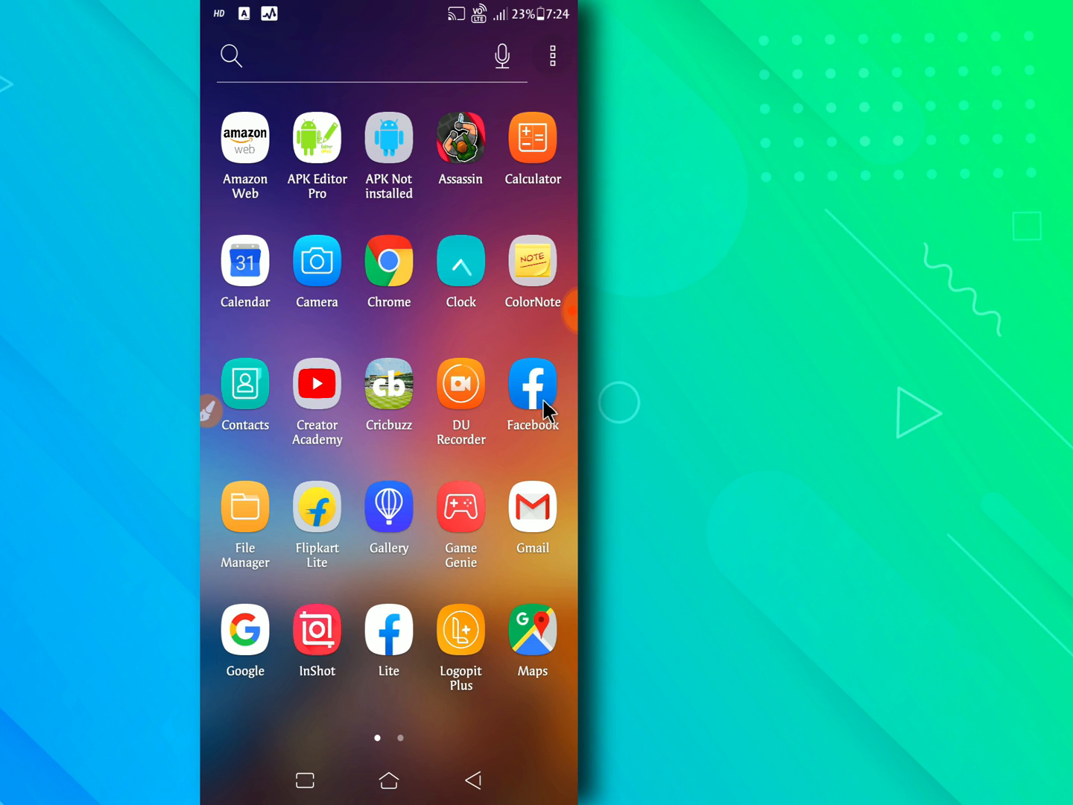
Launch Facebook from the home screen app grid to reach the news feed
click(533, 383)
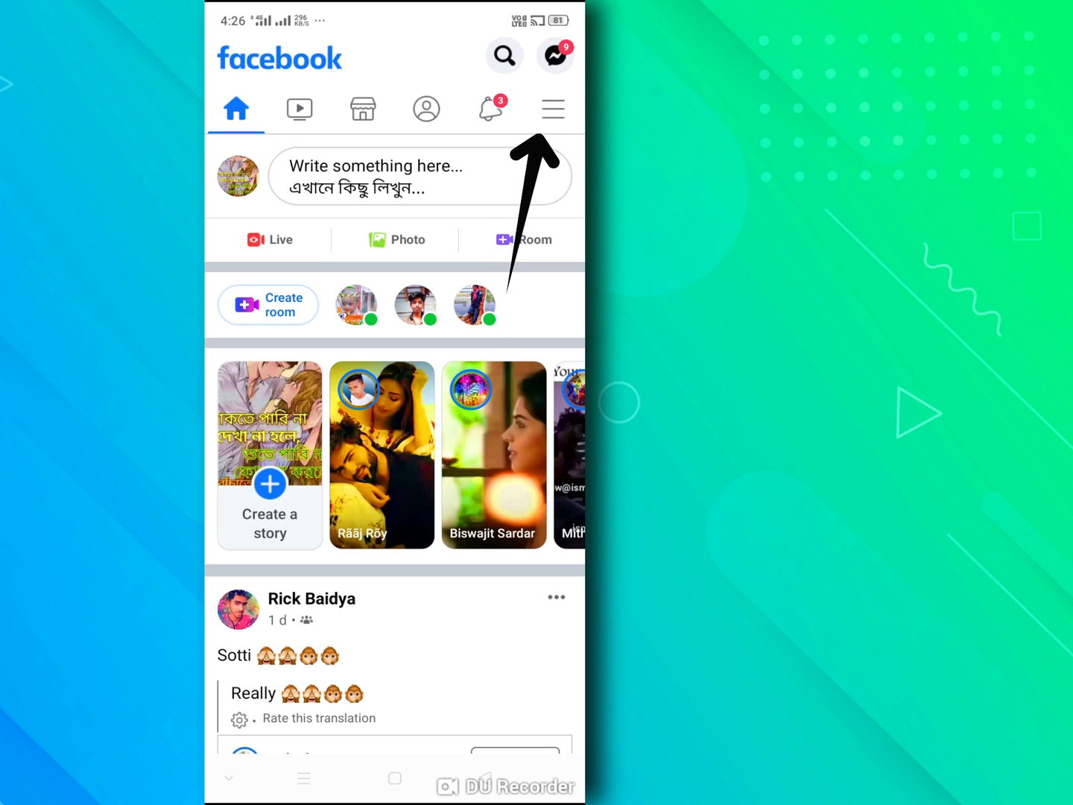
From the menu's Settings & Privacy section, set Dark mode to On
click(553, 109)
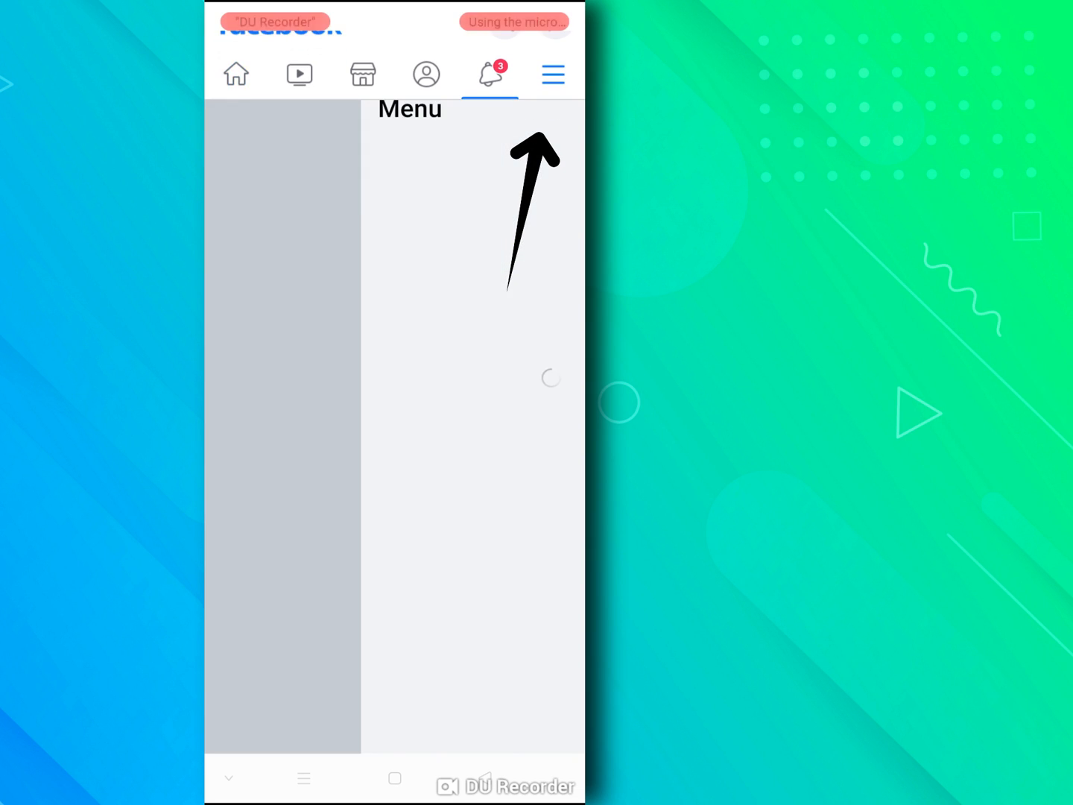
click(554, 75)
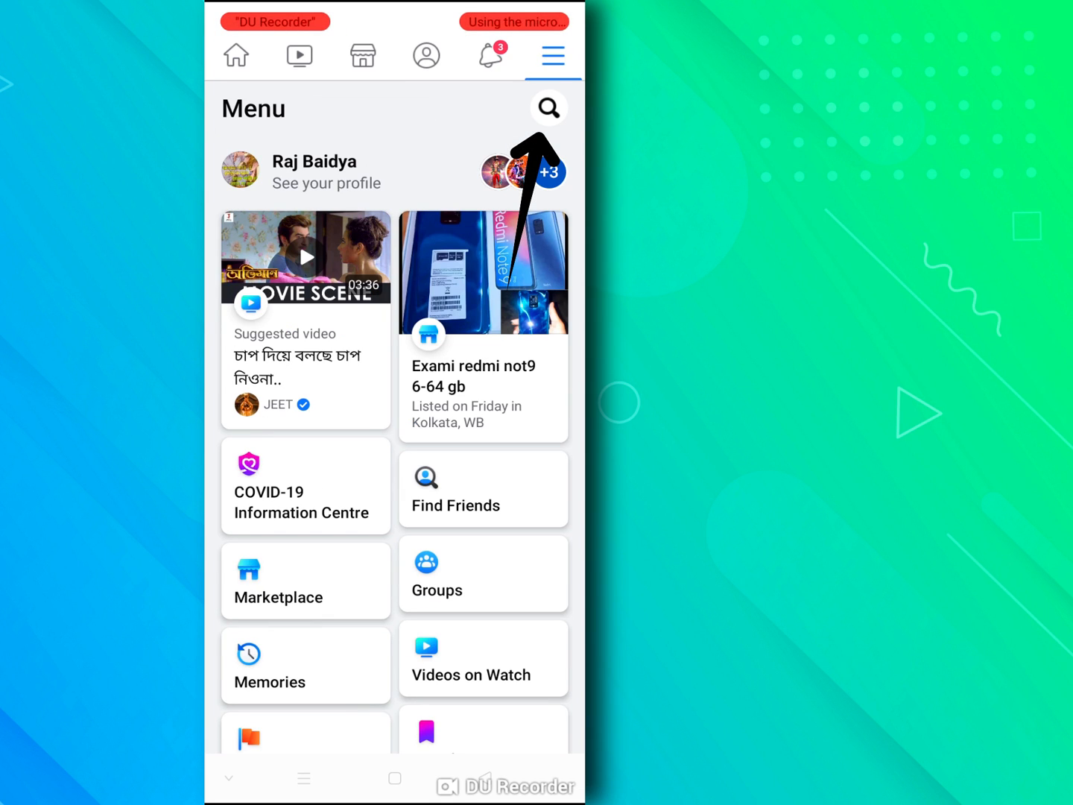
scroll(down, 3)
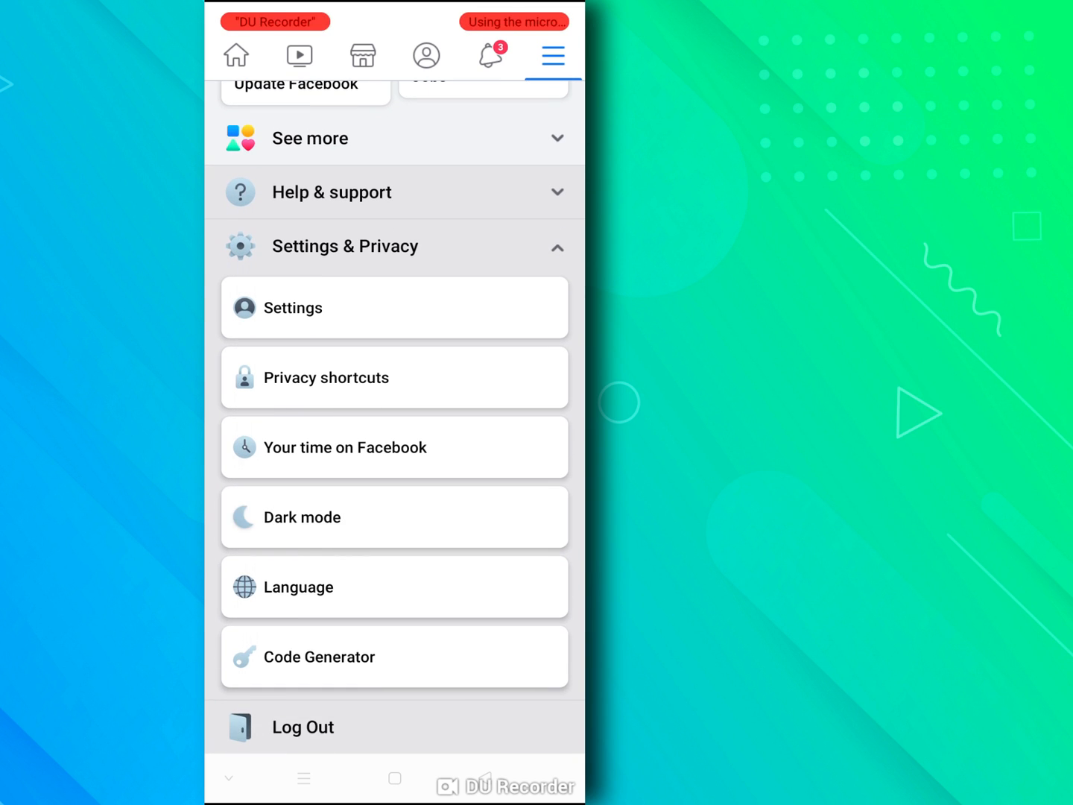
click(394, 516)
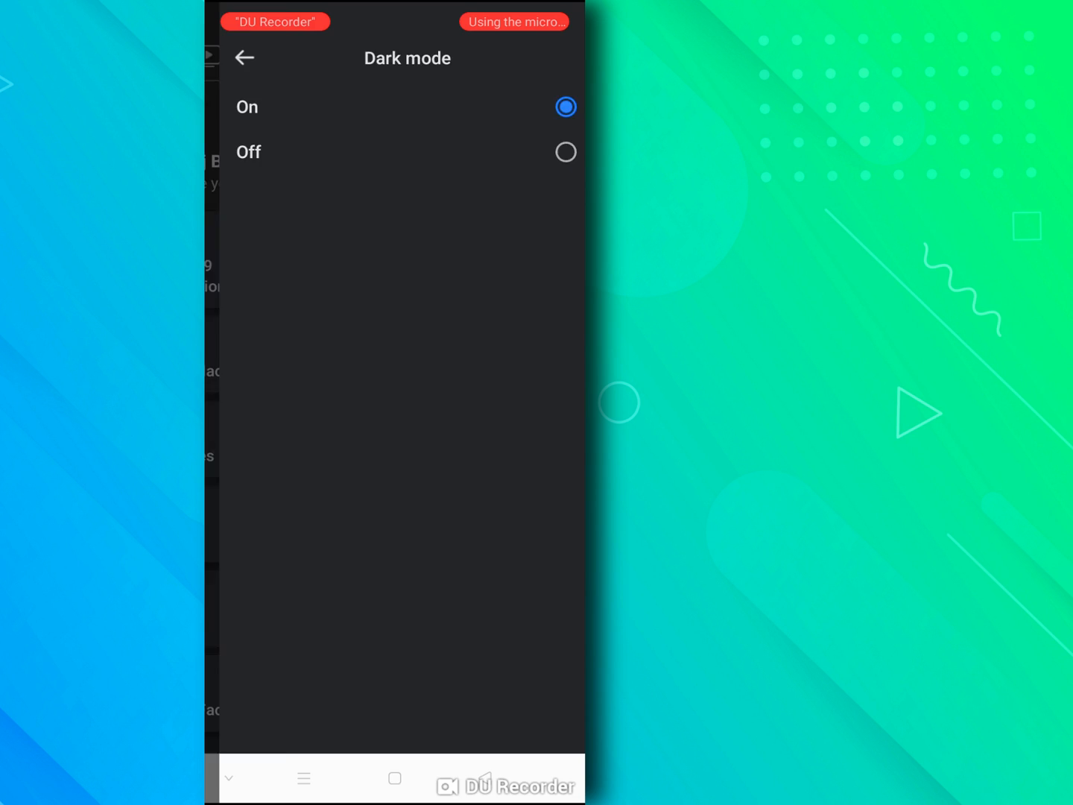
Browse the Home feed and Notifications tabs in the new dark theme
click(244, 57)
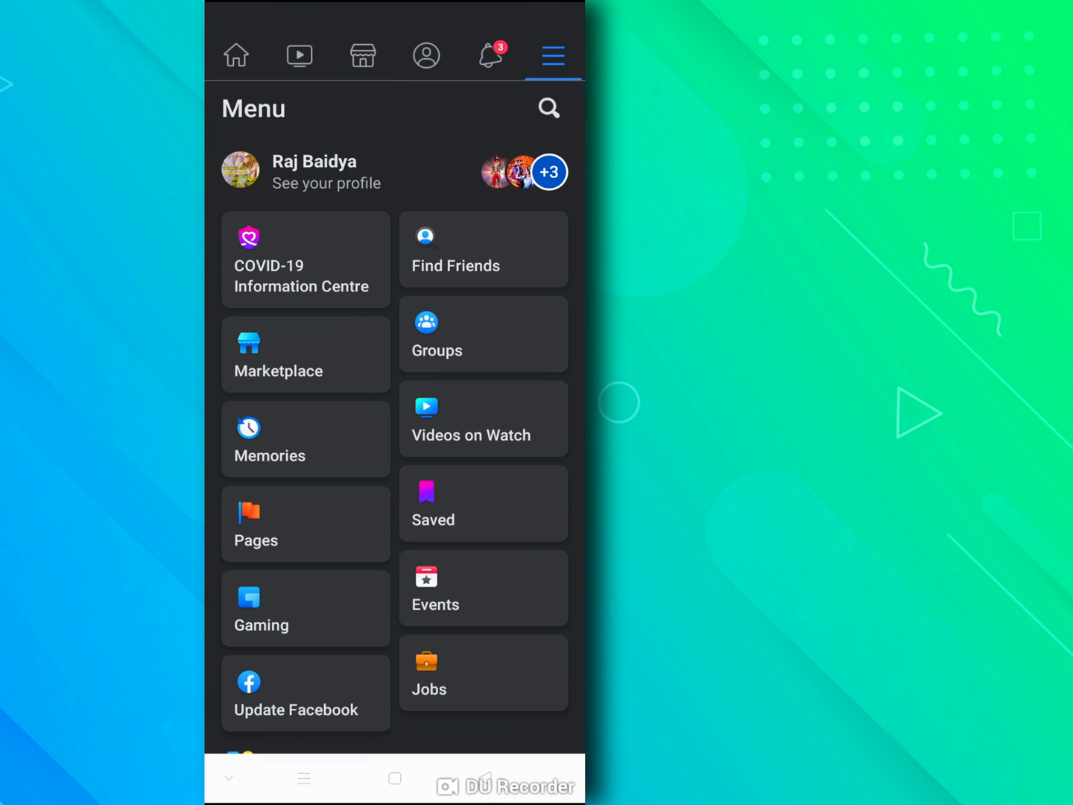
click(235, 55)
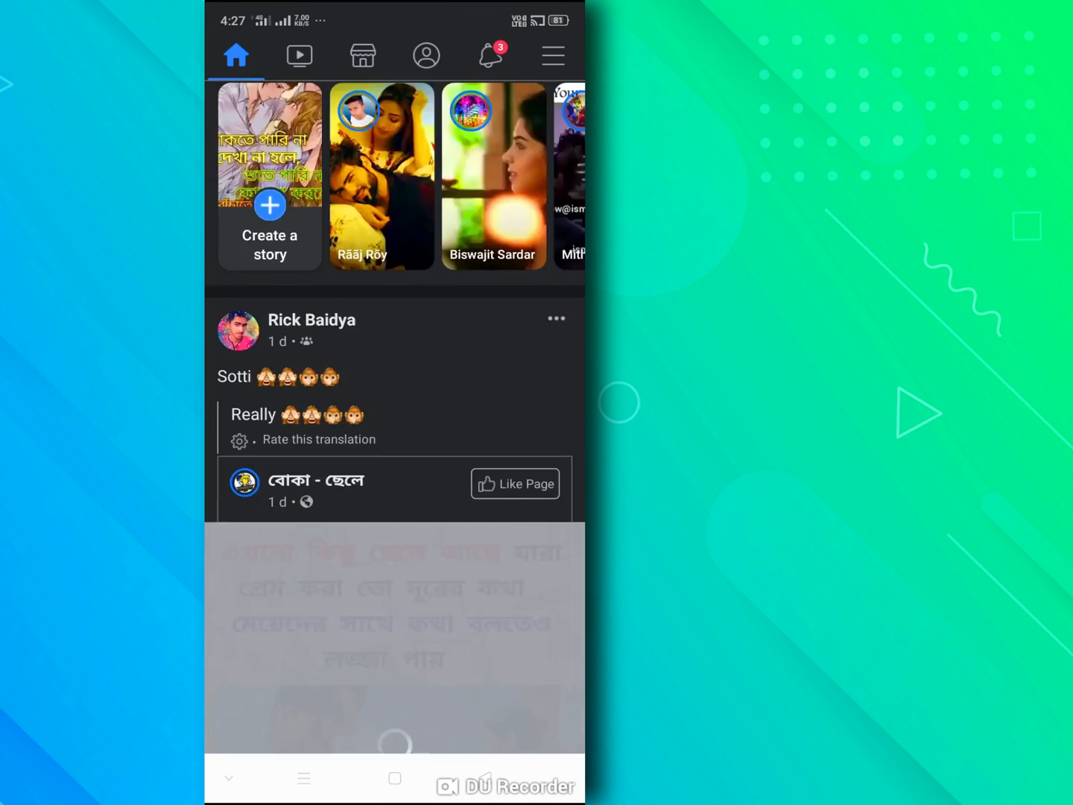
click(491, 55)
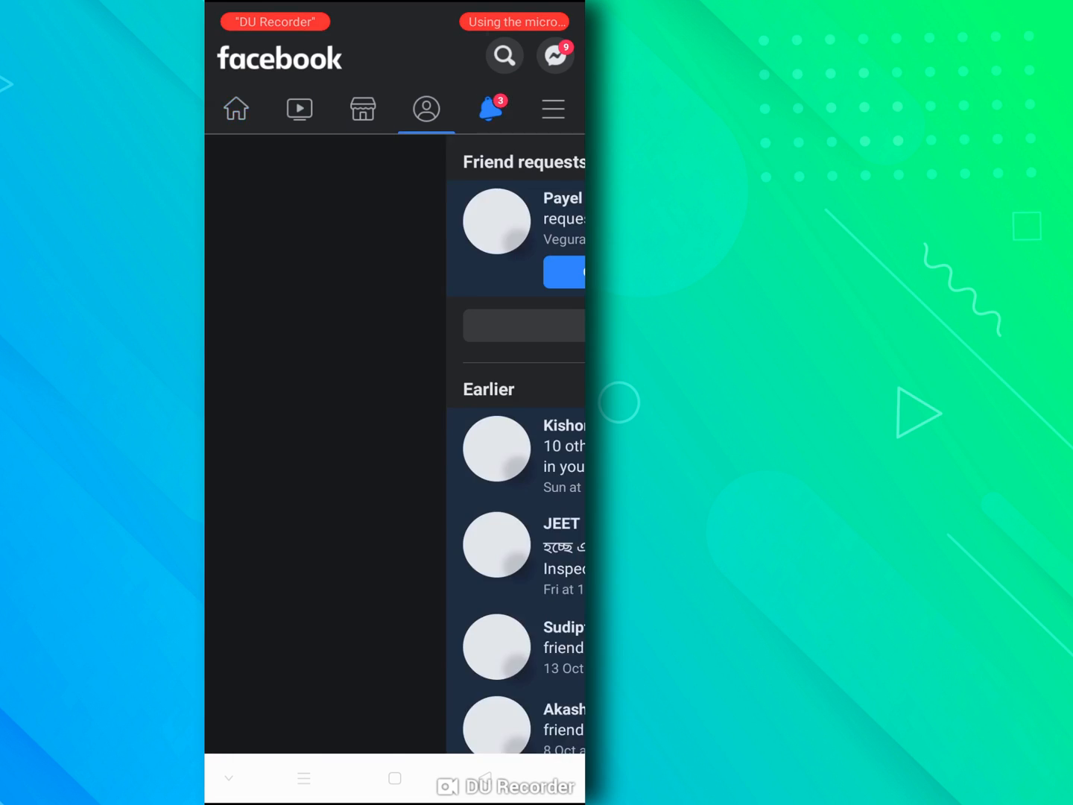
click(489, 109)
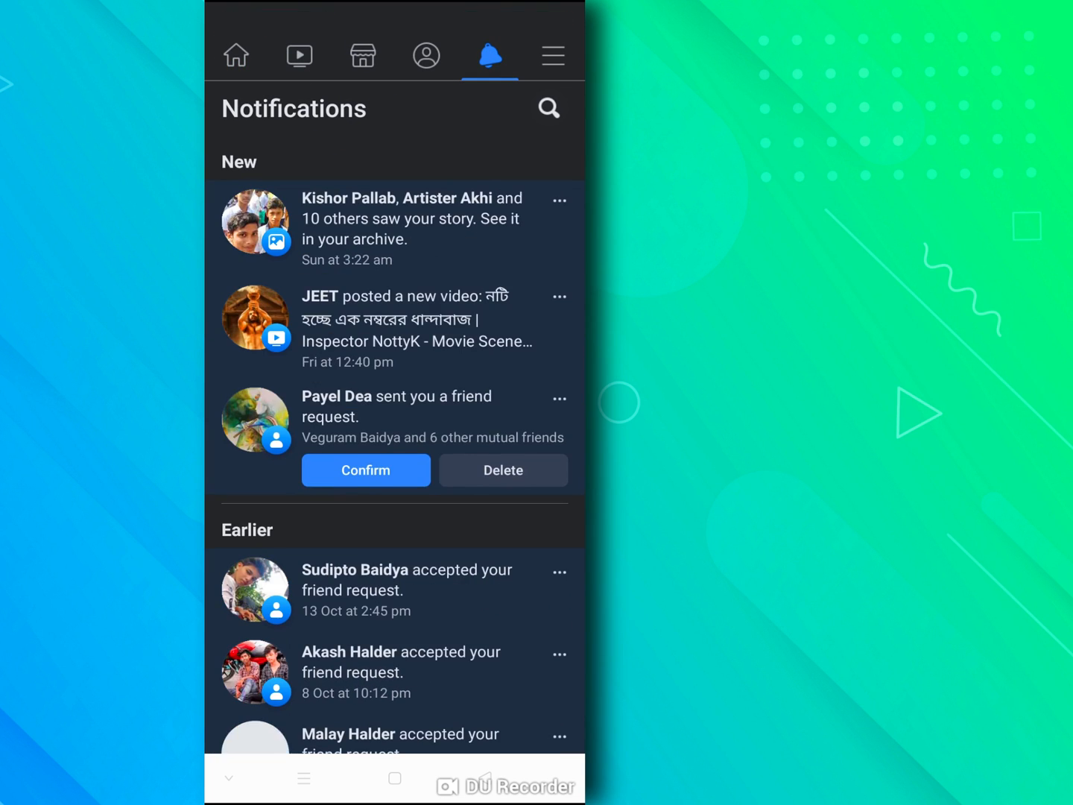
click(236, 63)
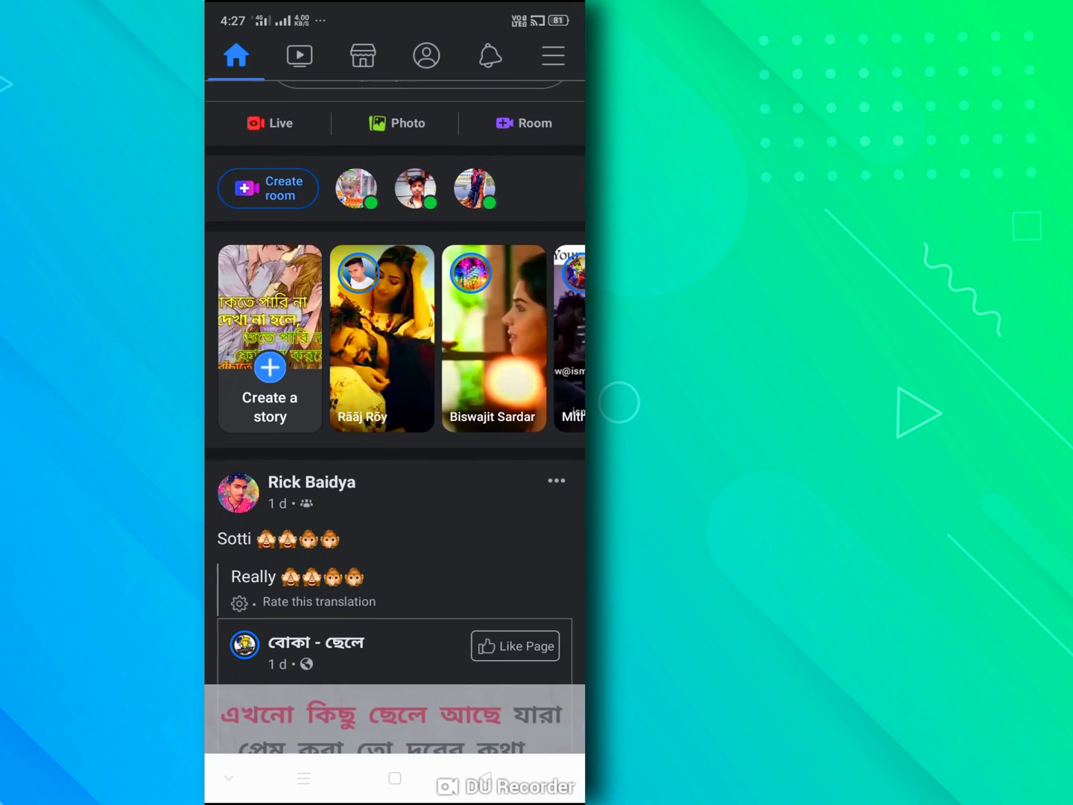
scroll(down, 3)
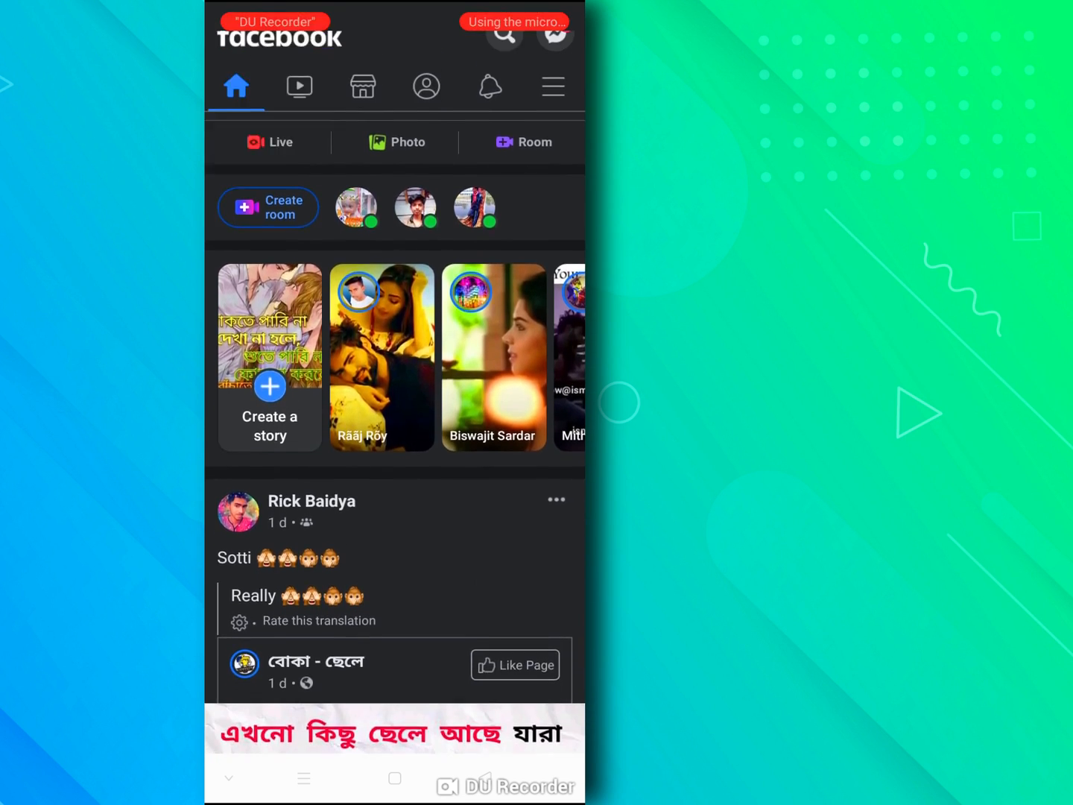
click(489, 87)
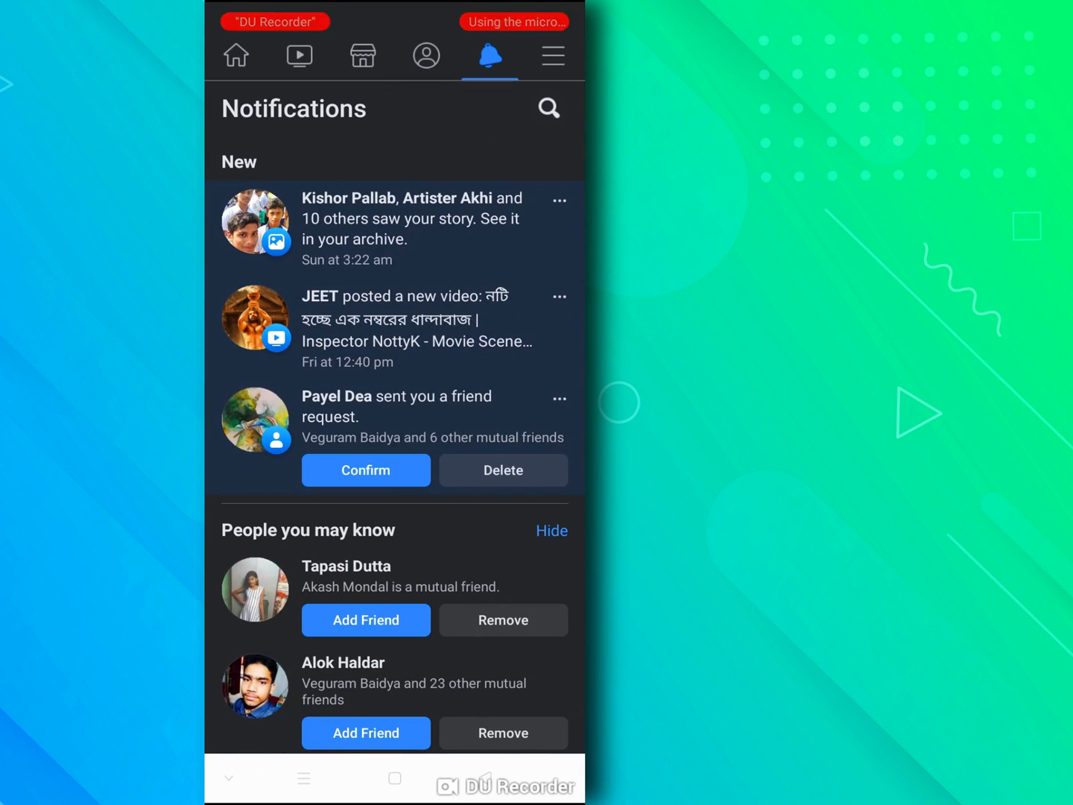
Return to the Android home screen and bring up the Facebook icon's app options
click(395, 781)
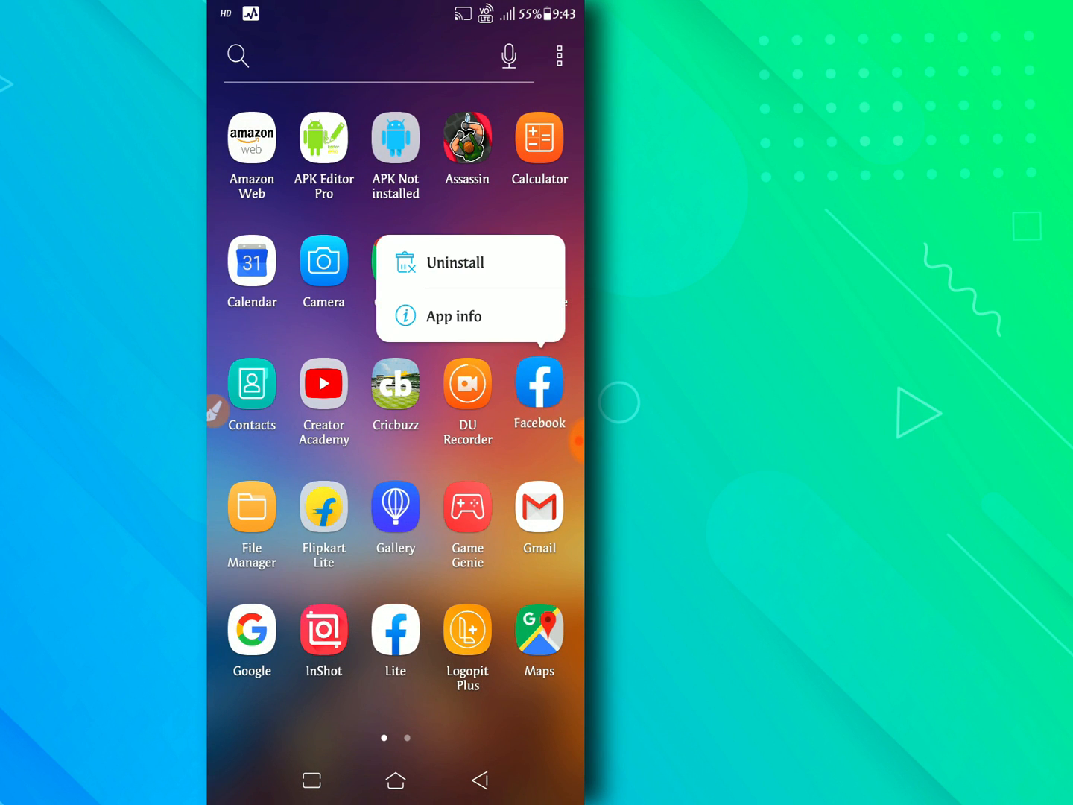
Force-stop Facebook from its App info page and return to the home screen
click(453, 316)
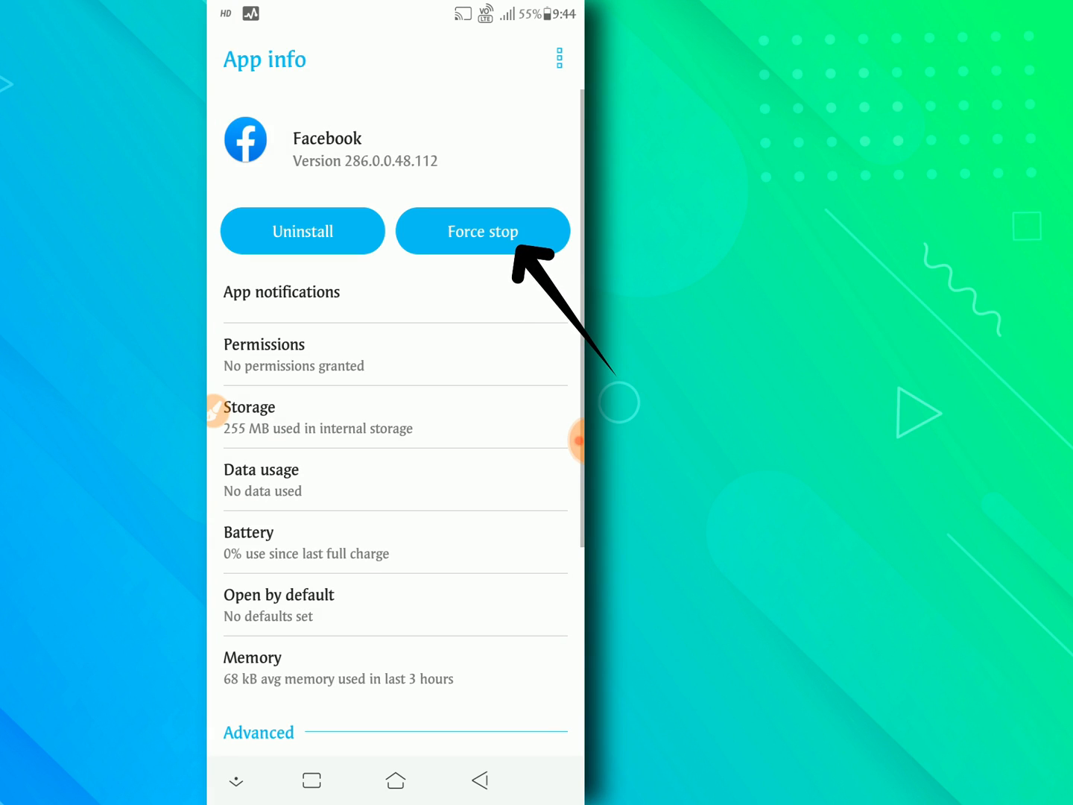
click(484, 230)
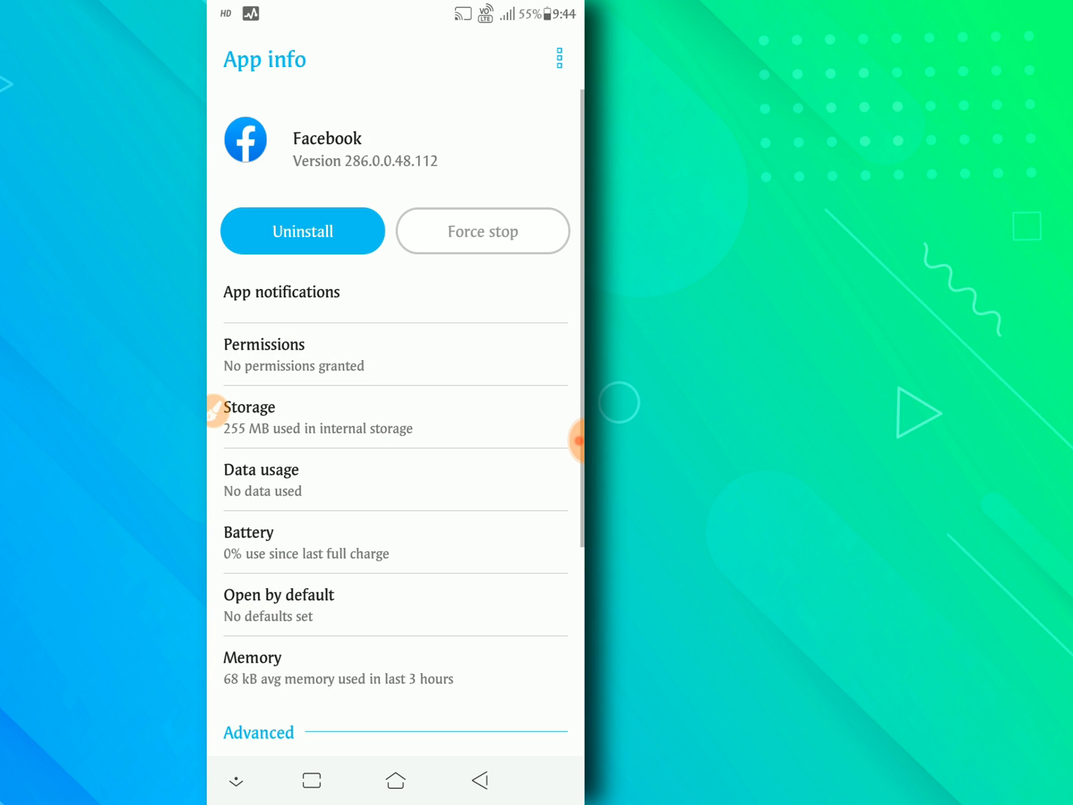
click(396, 781)
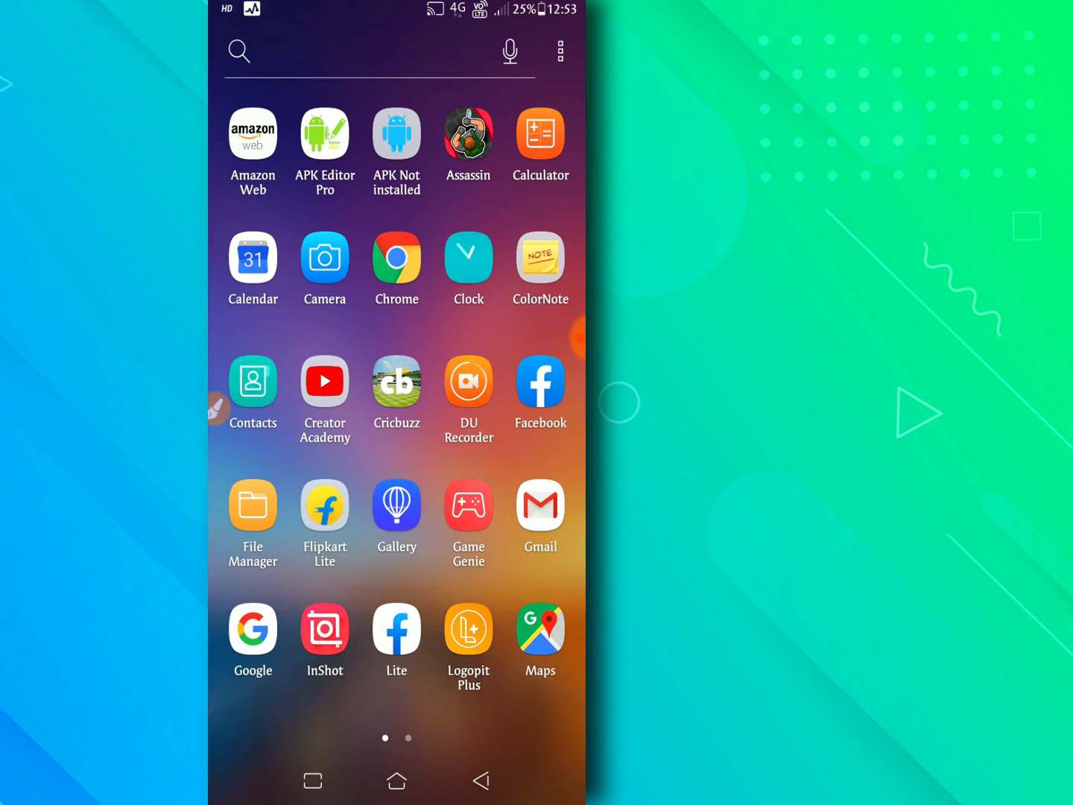
Swipe to the second home screen page and launch the Google Play Store
scroll(left, 3)
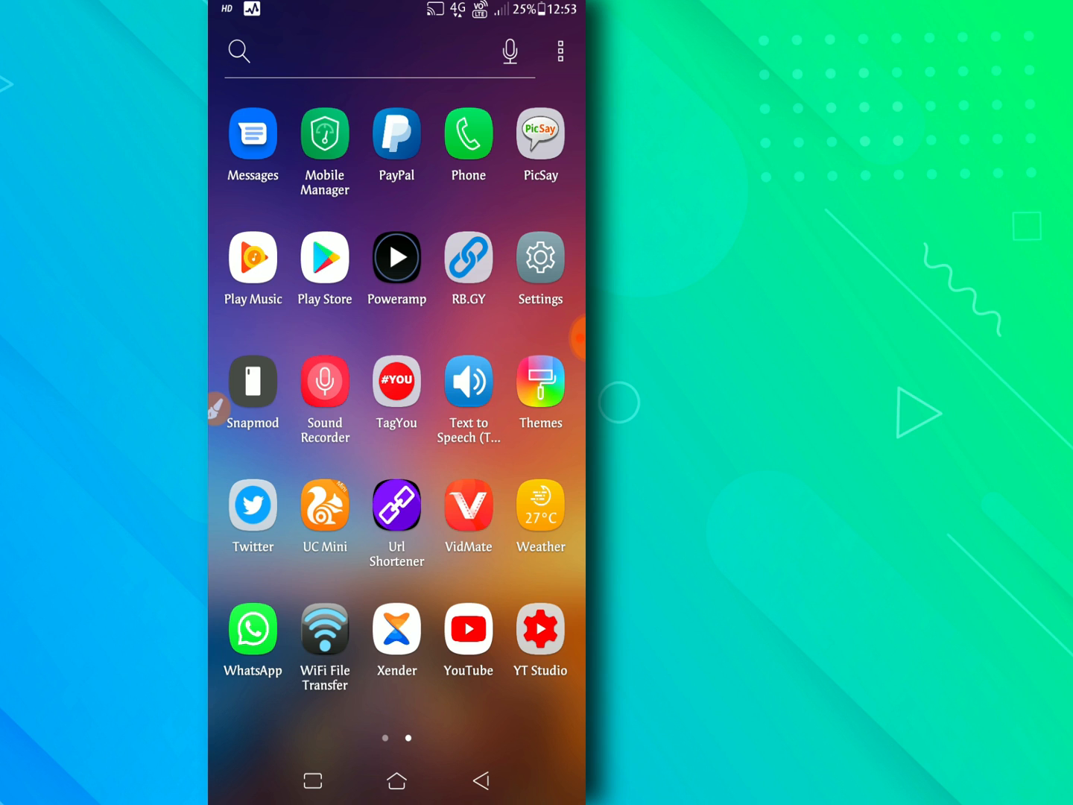
click(325, 258)
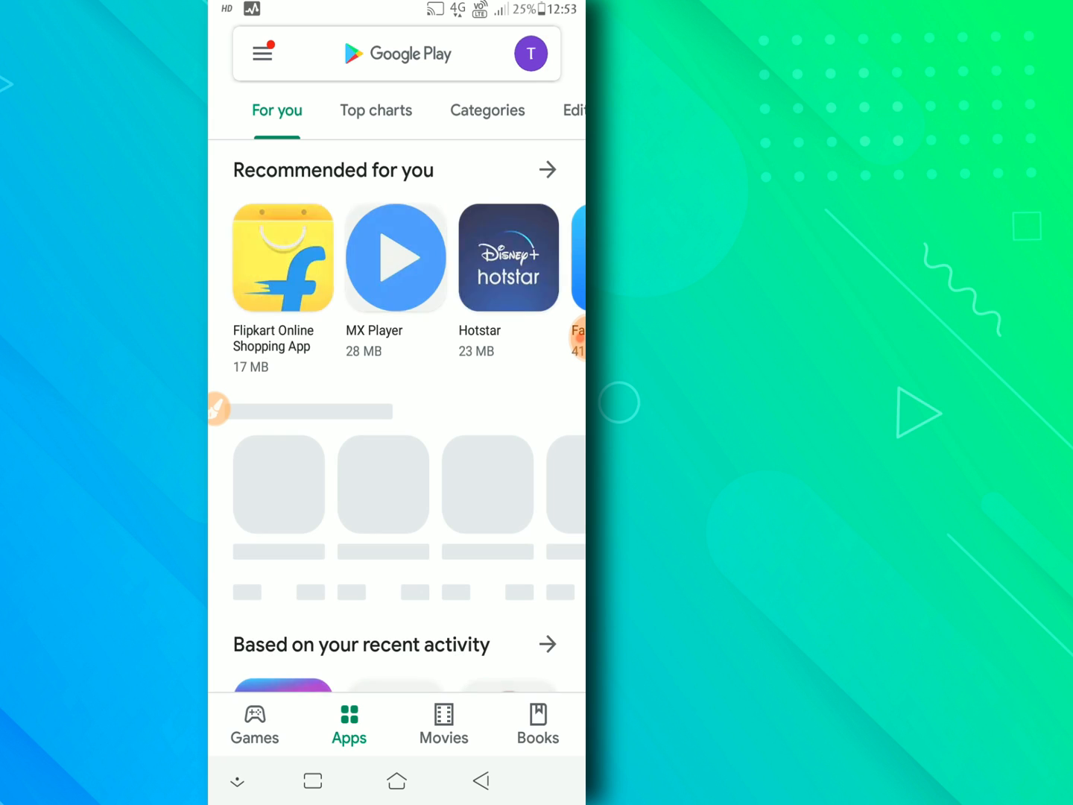
Search Play Store for 'facebook' via recent searches and start its update
click(402, 53)
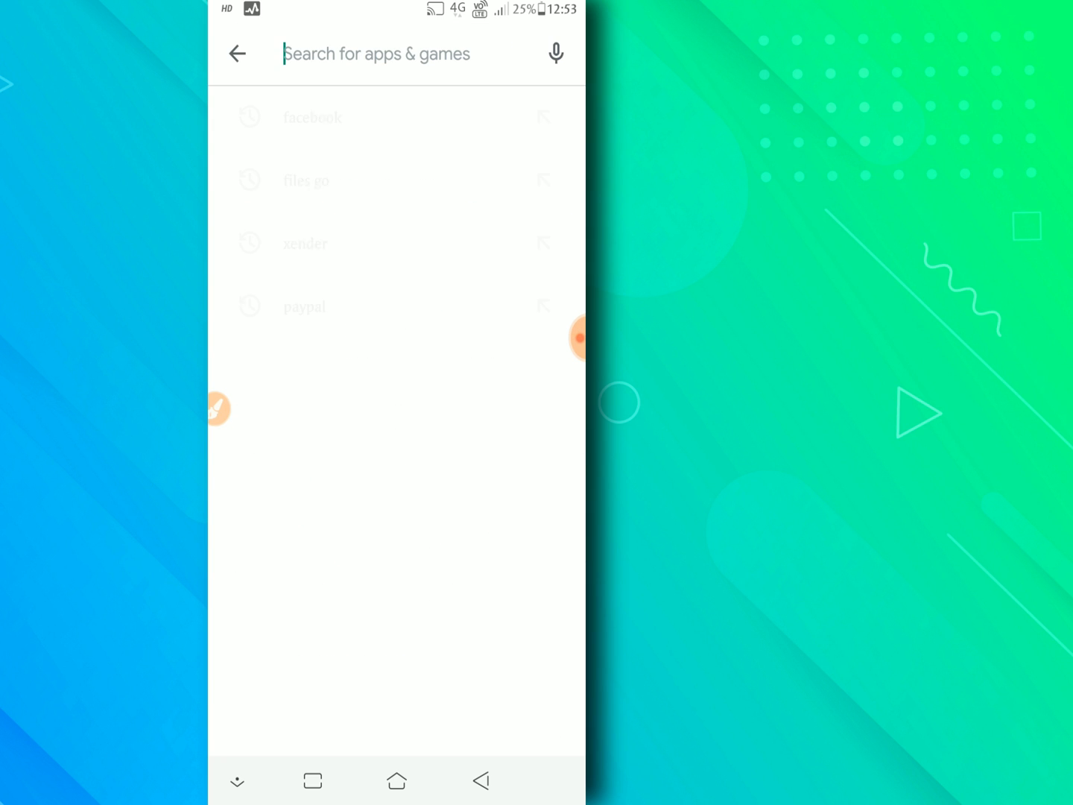
click(313, 116)
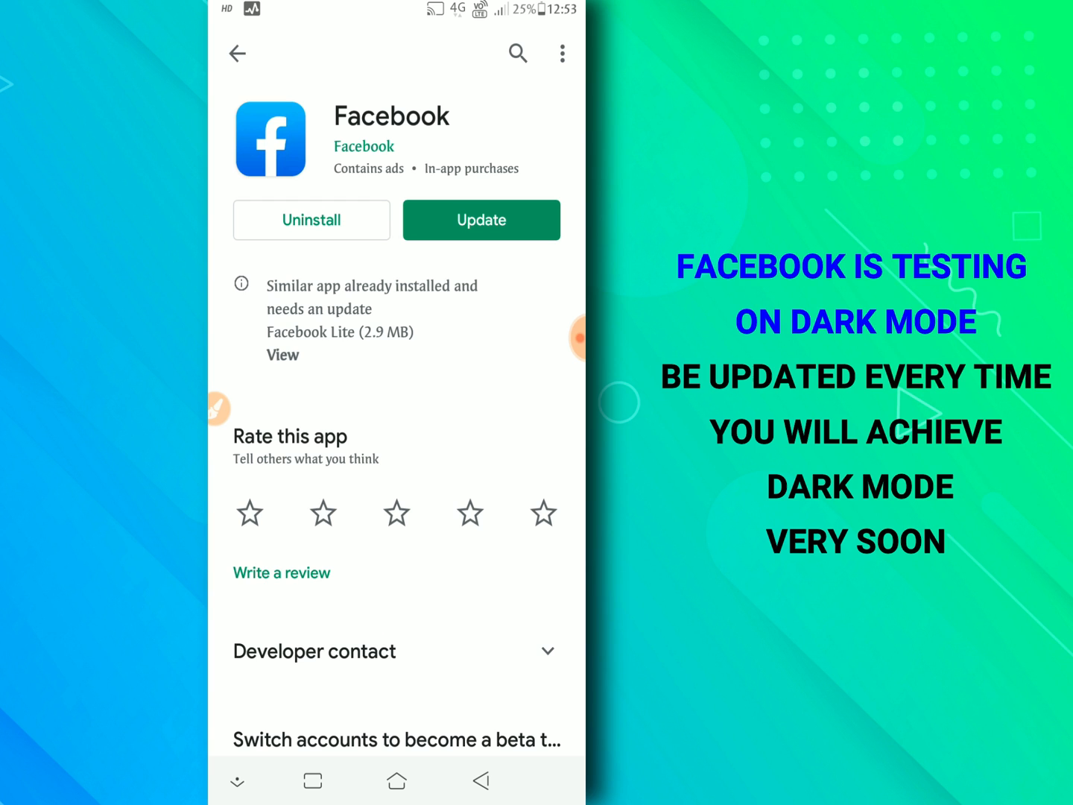
scroll(down, 3)
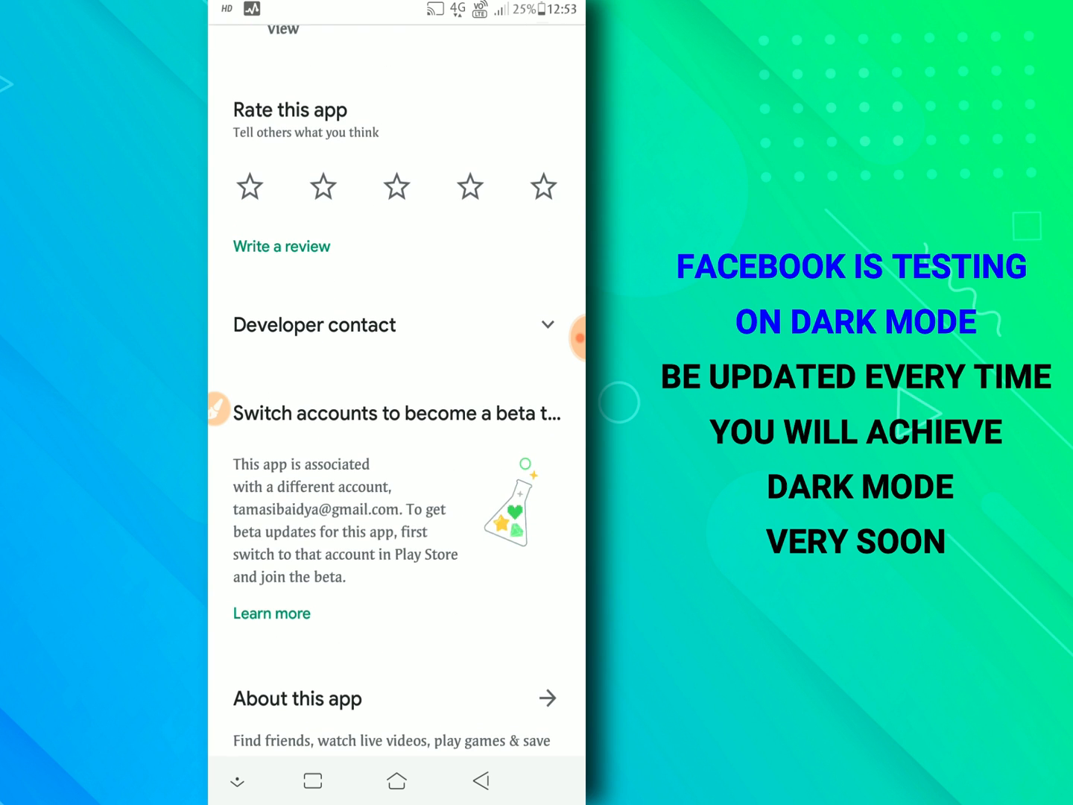
scroll(up, 3)
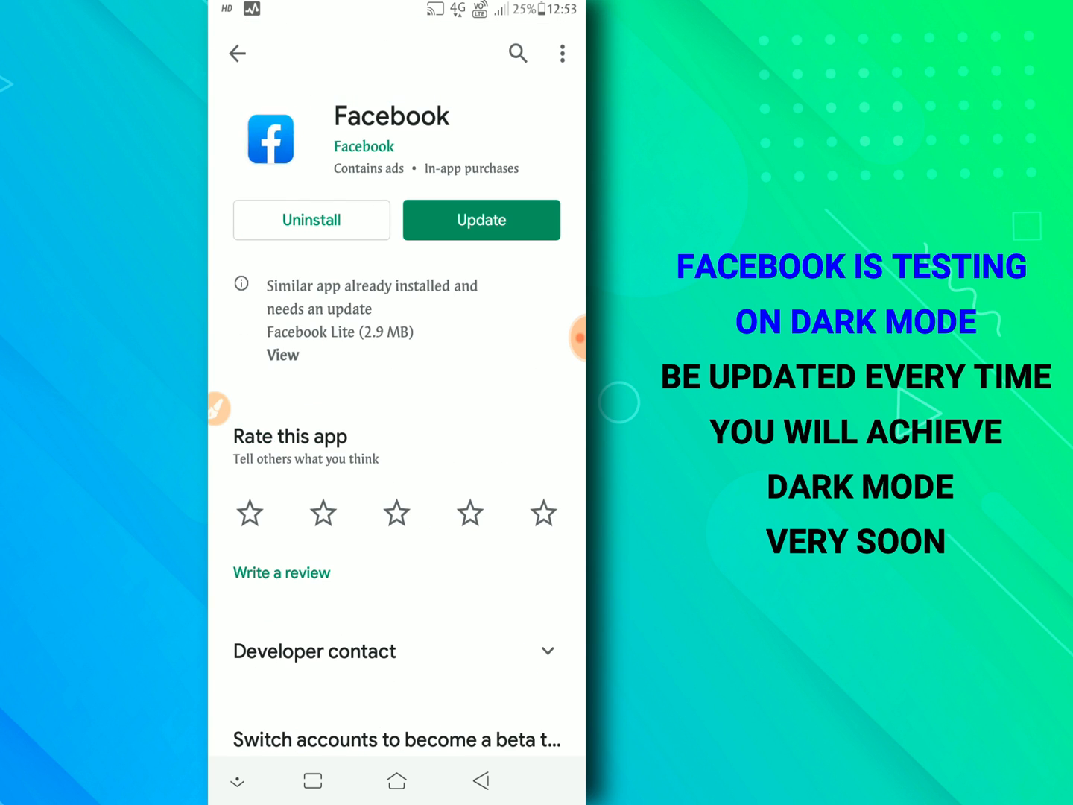
click(480, 221)
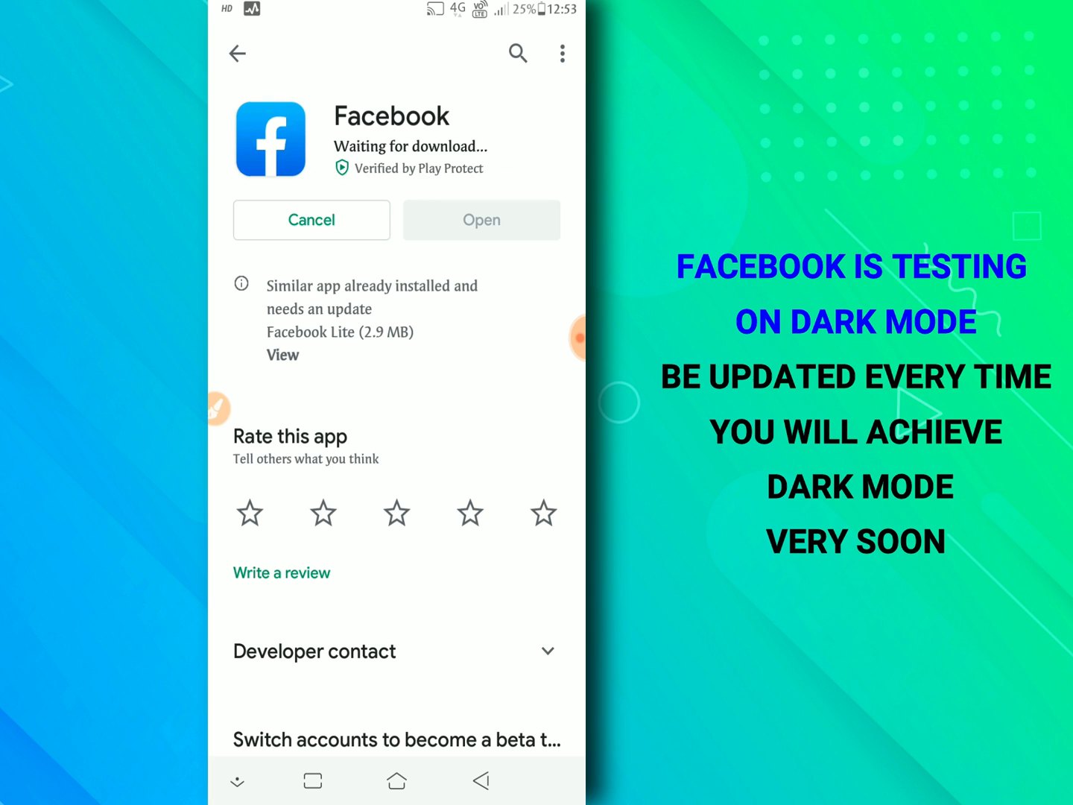